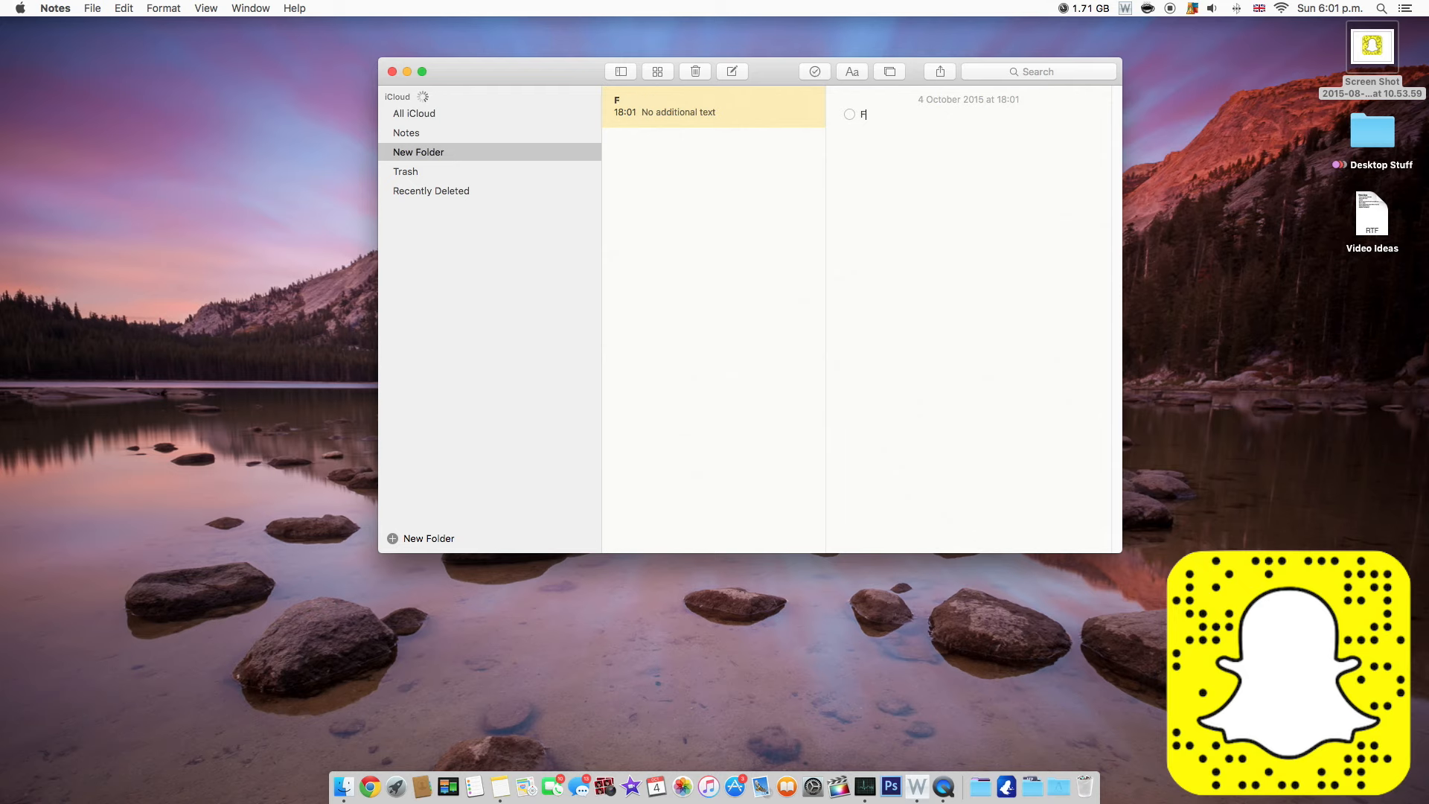
Add the checklist item 'Film A Video' and tick its circle as done.
type("ilm A Vid")
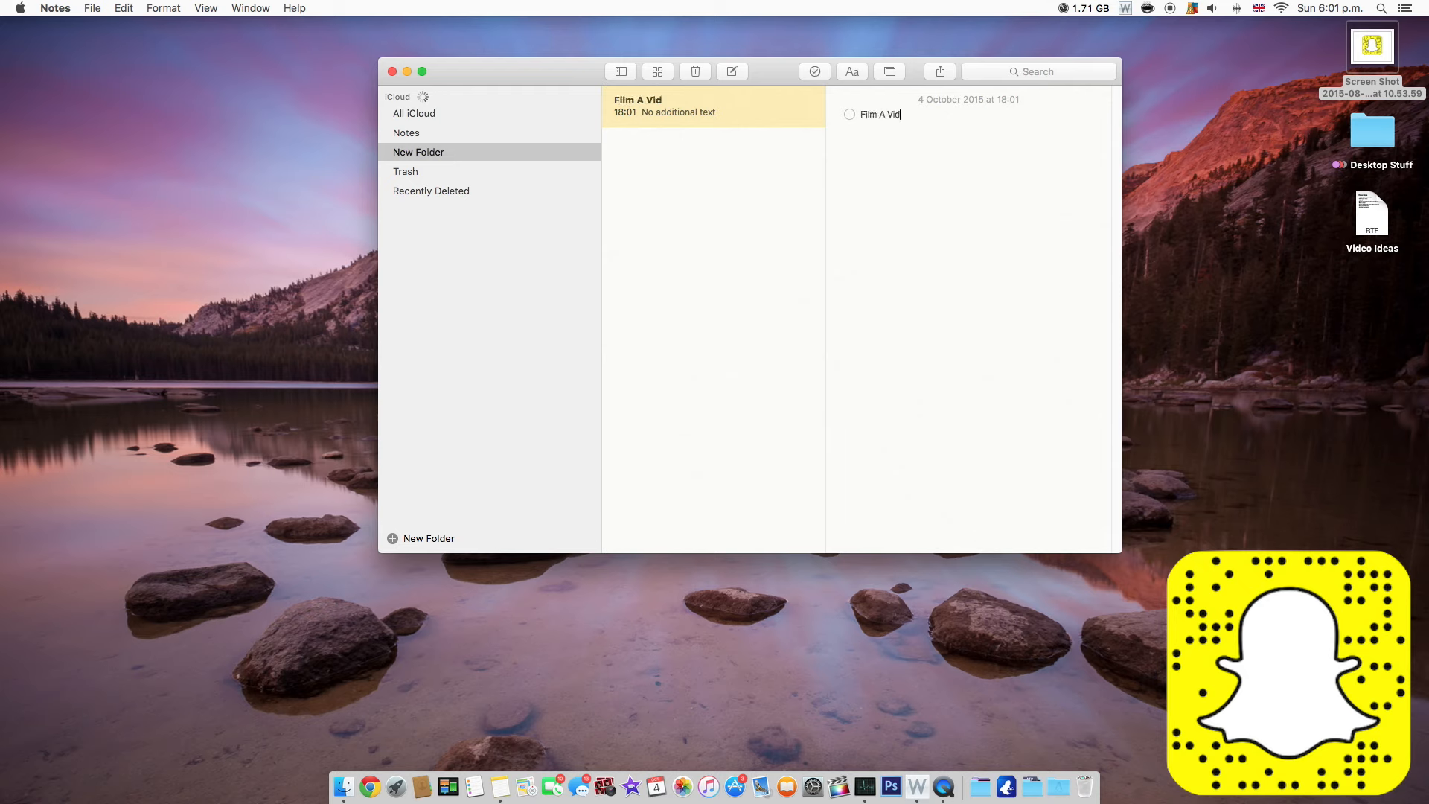
type("eo")
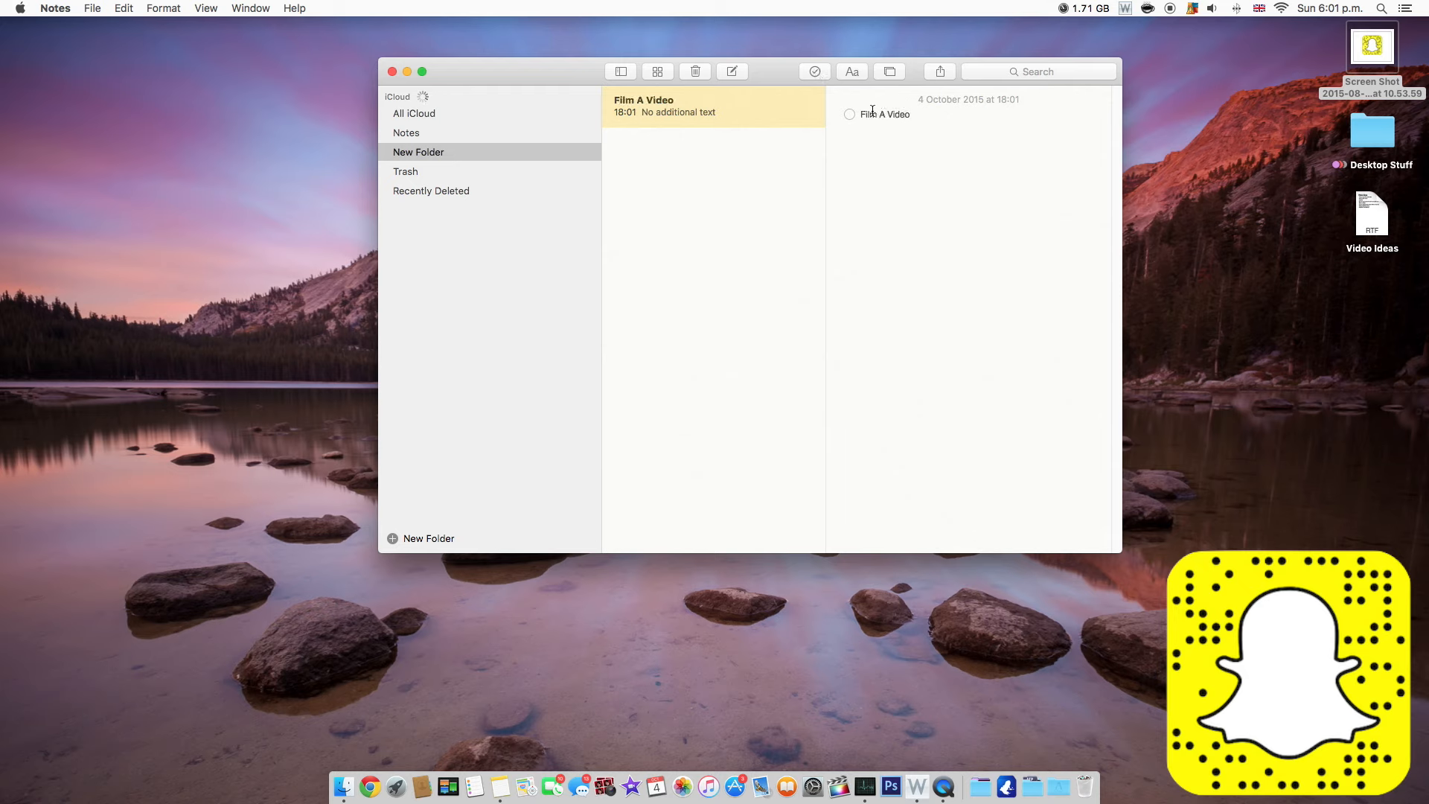
left_click(849, 114)
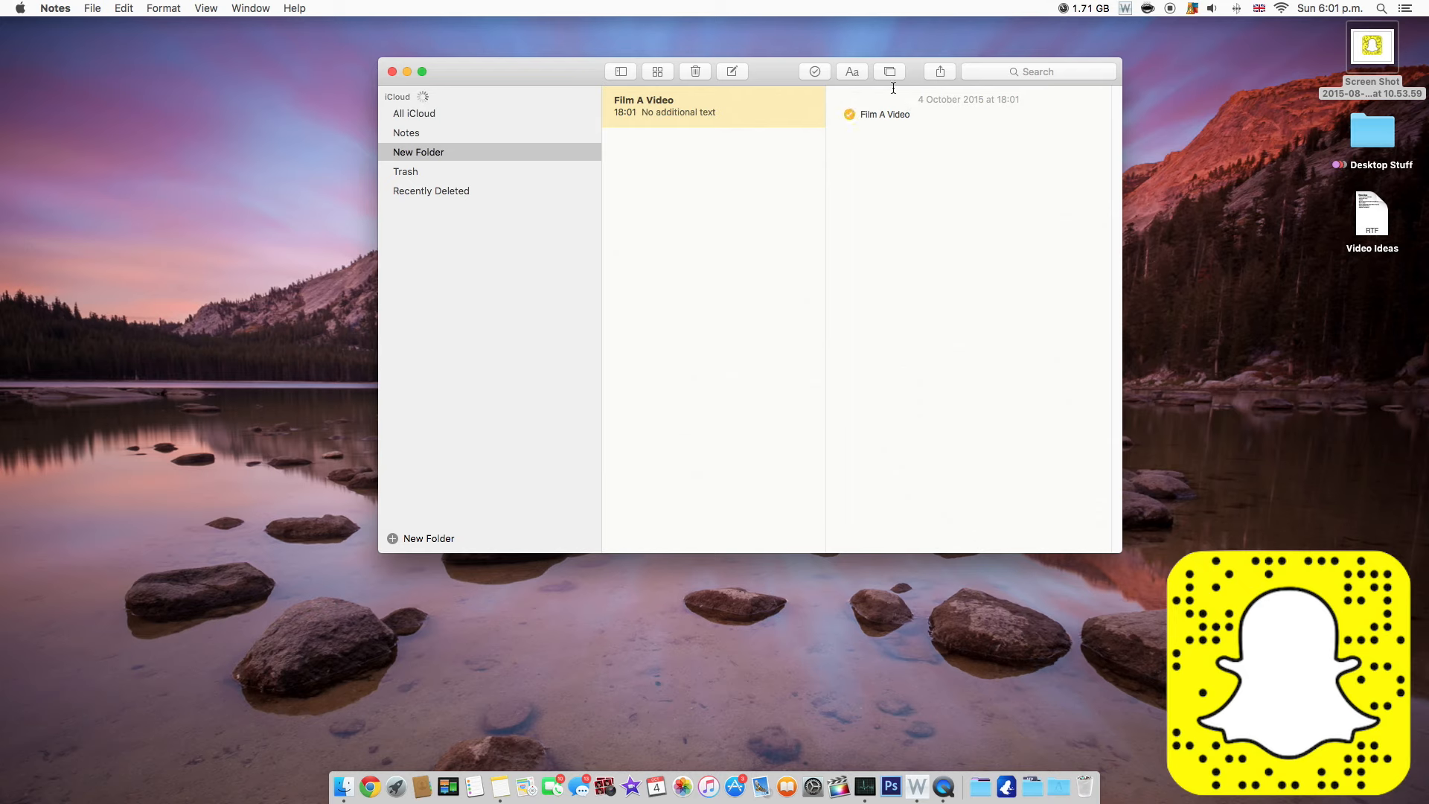
Start a heading-styled line reading 'Hello YouTube' beneath the checklist.
left_click(850, 72)
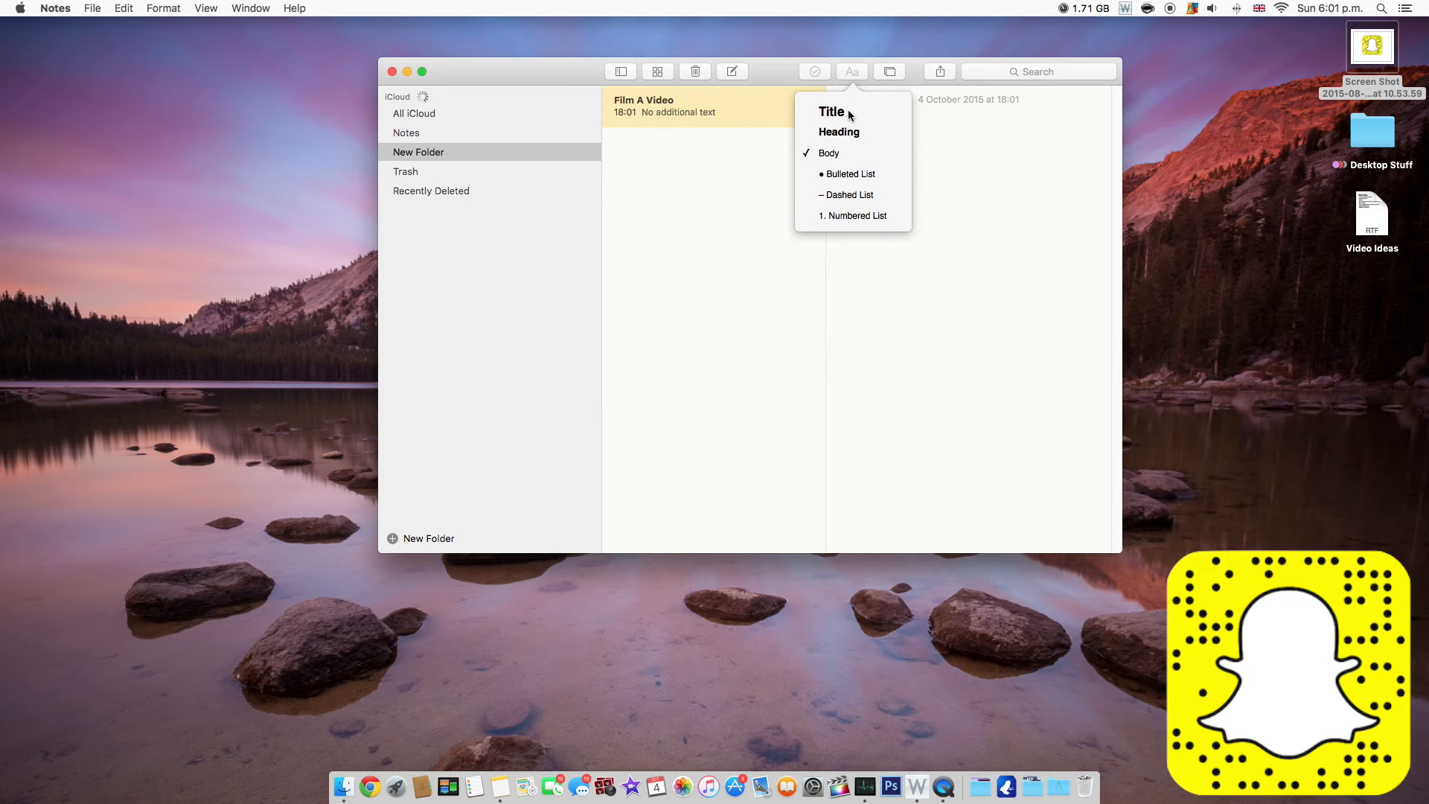
left_click(829, 112)
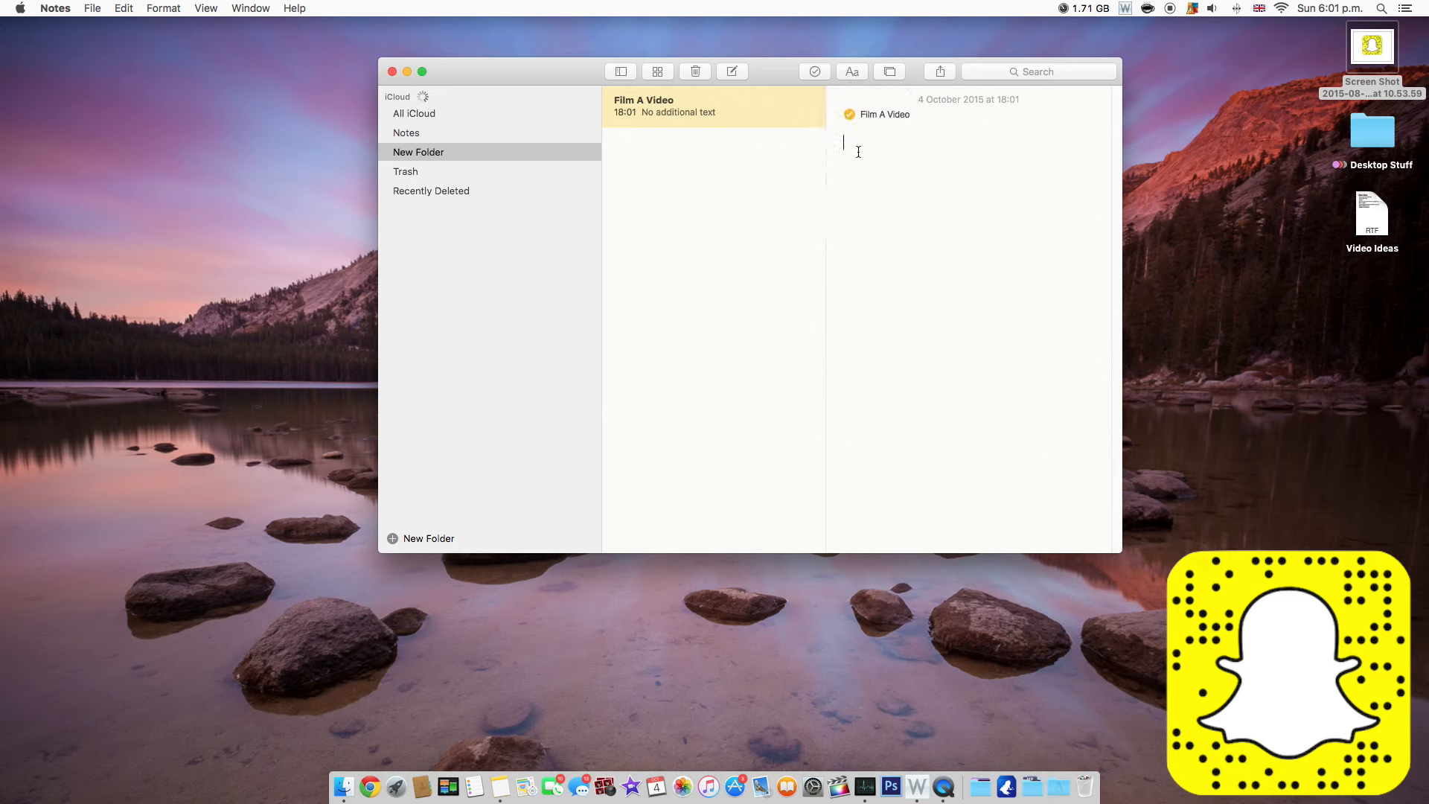
type("Hello YouT")
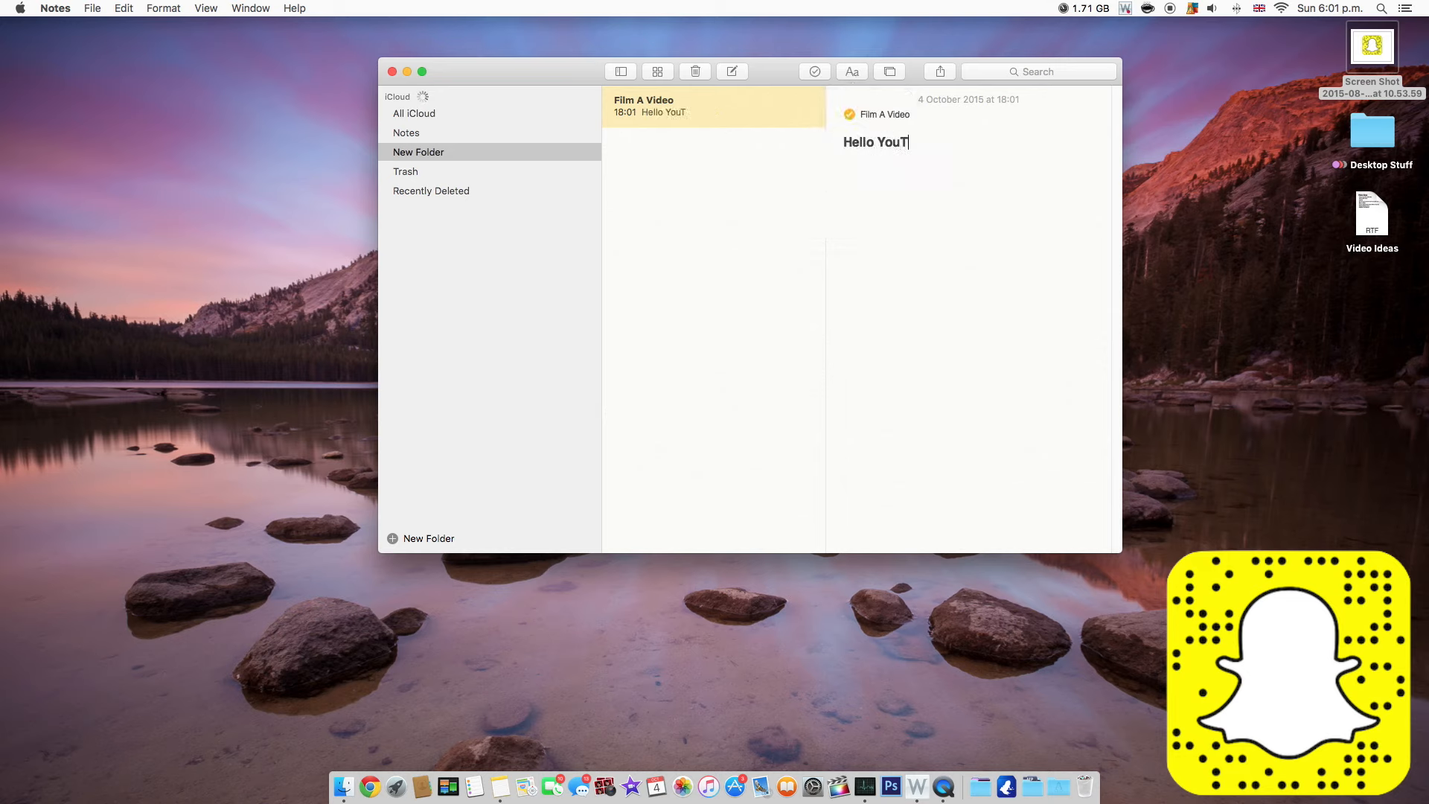
type("ube")
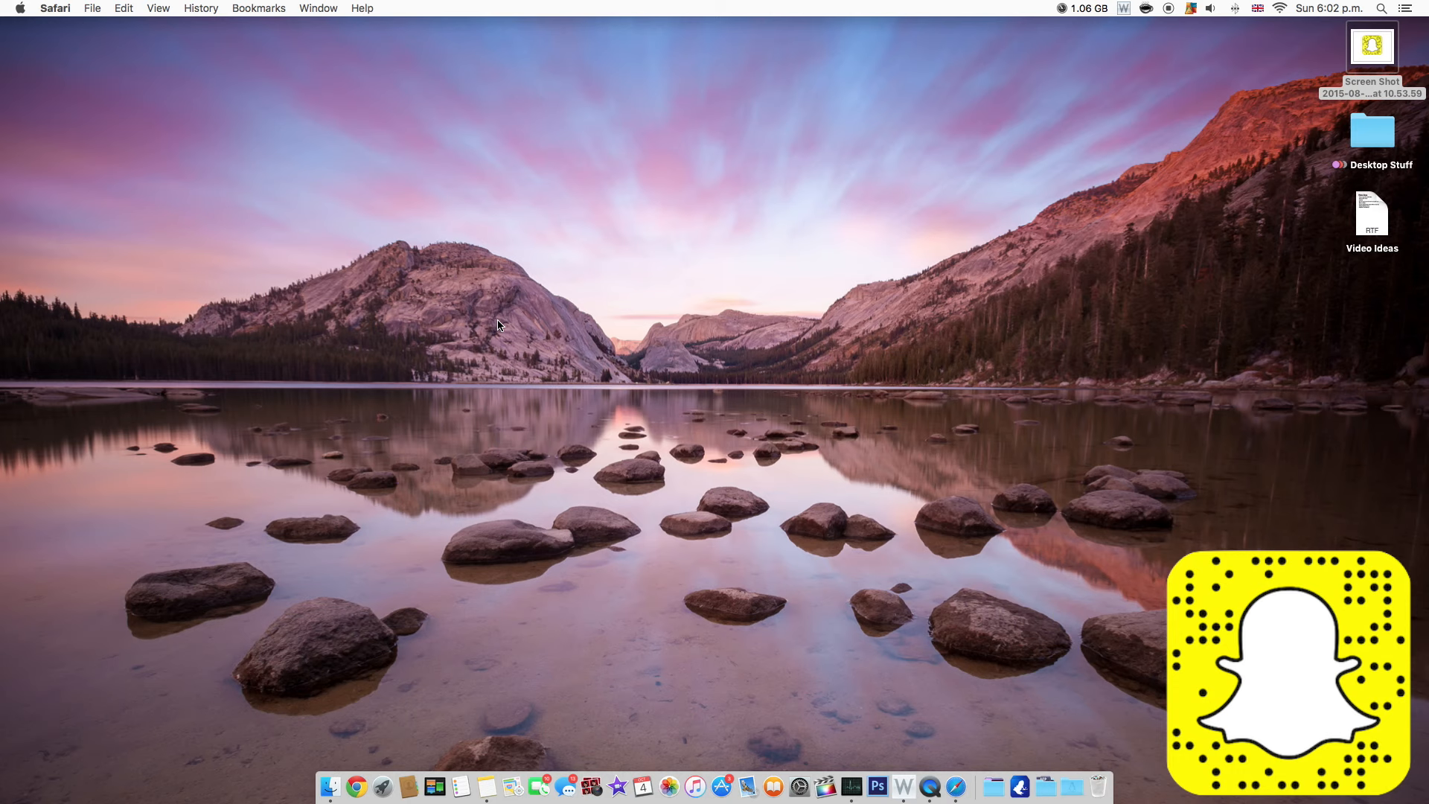
Search Spotlight for 'Google Stocks', then 'parallels Desktop', then a pictures query.
key("cmd+space")
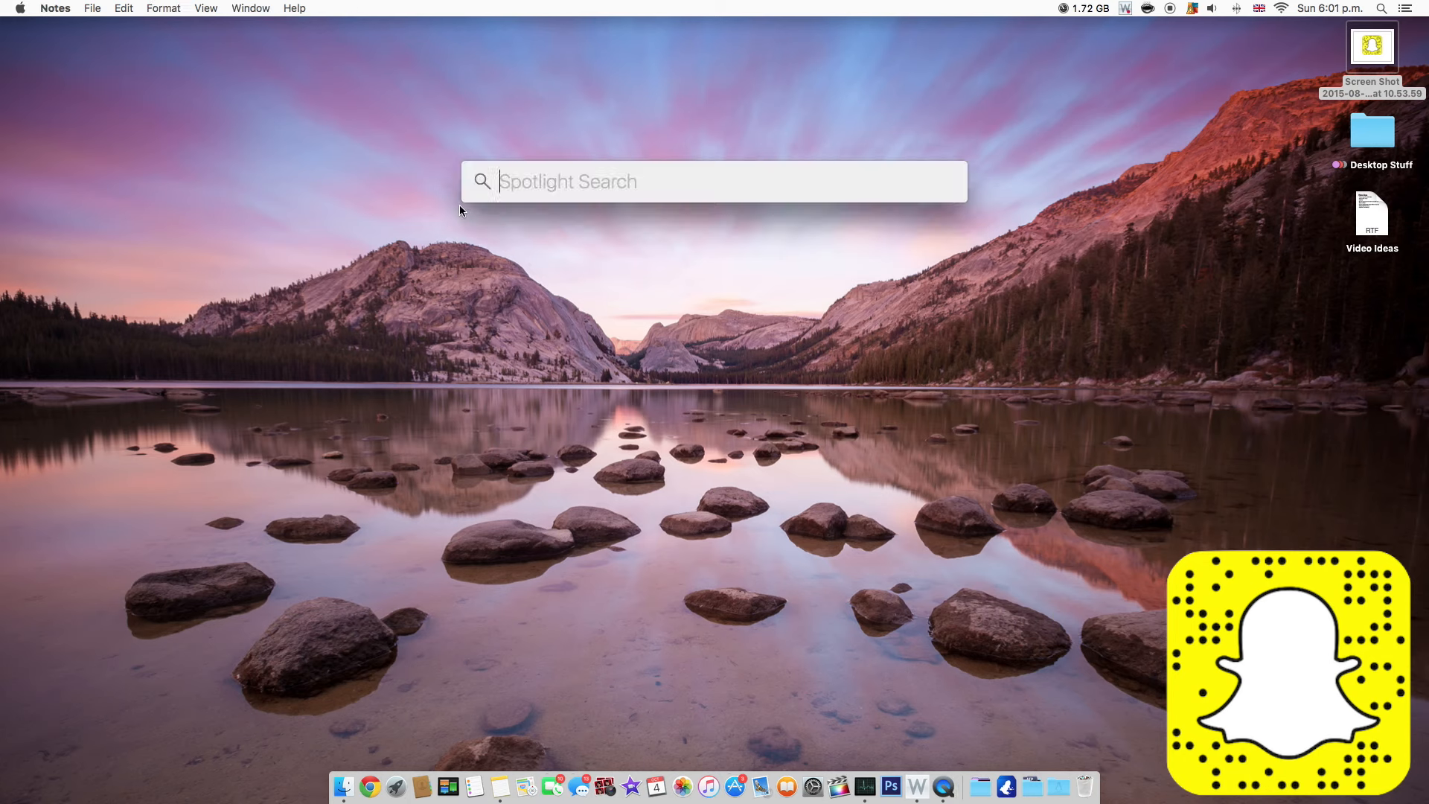
type("Google Stocks")
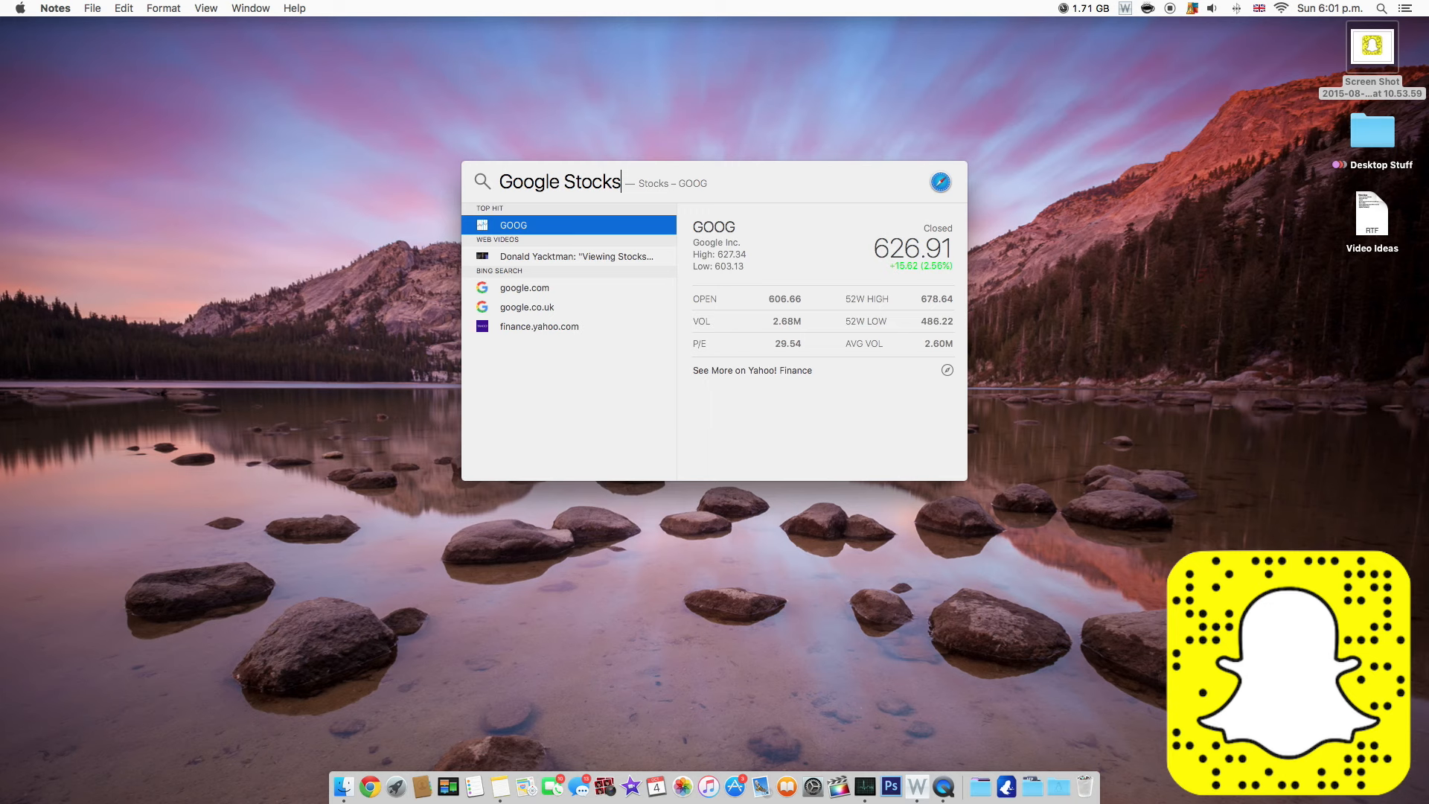
type("parallels Desktop")
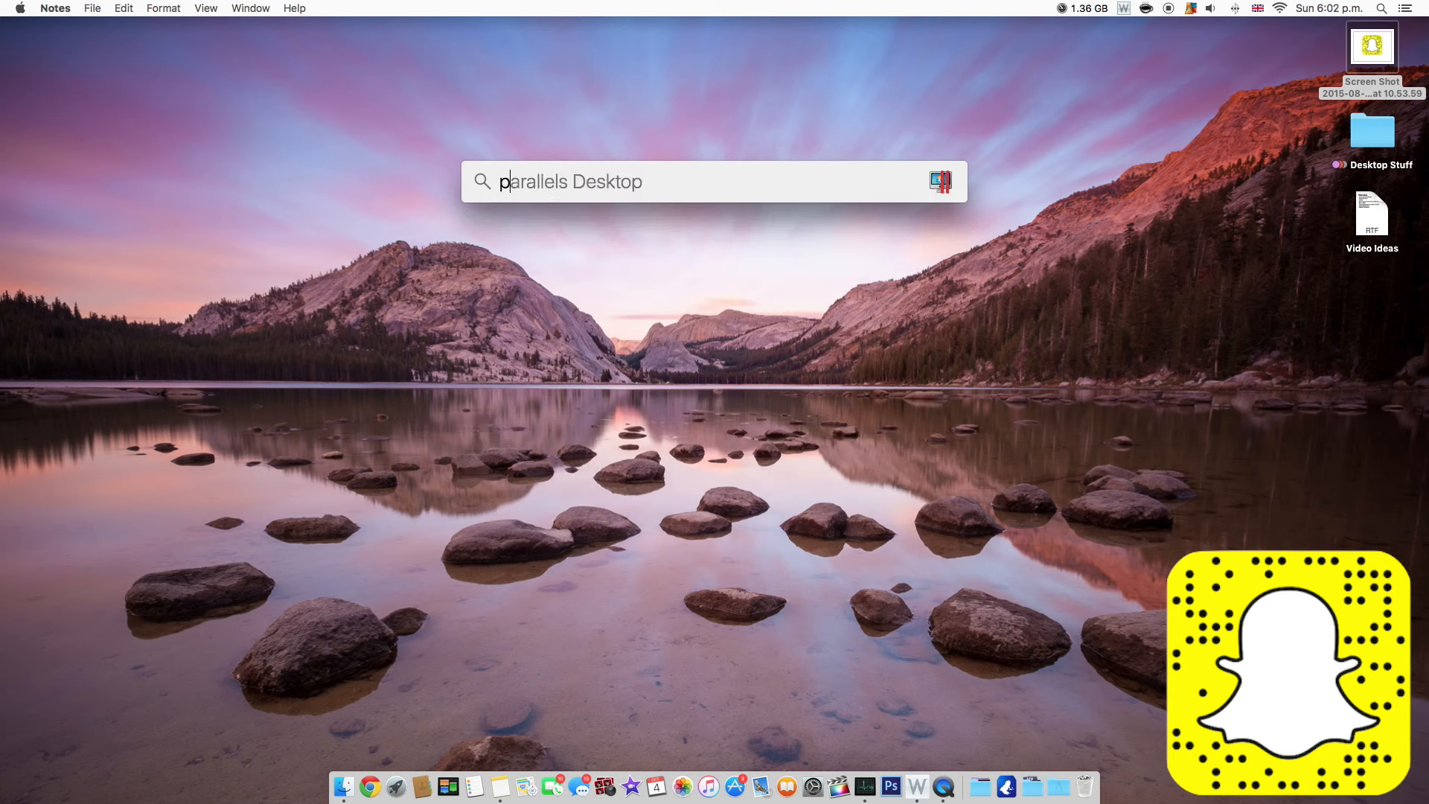
type("pictures i to")
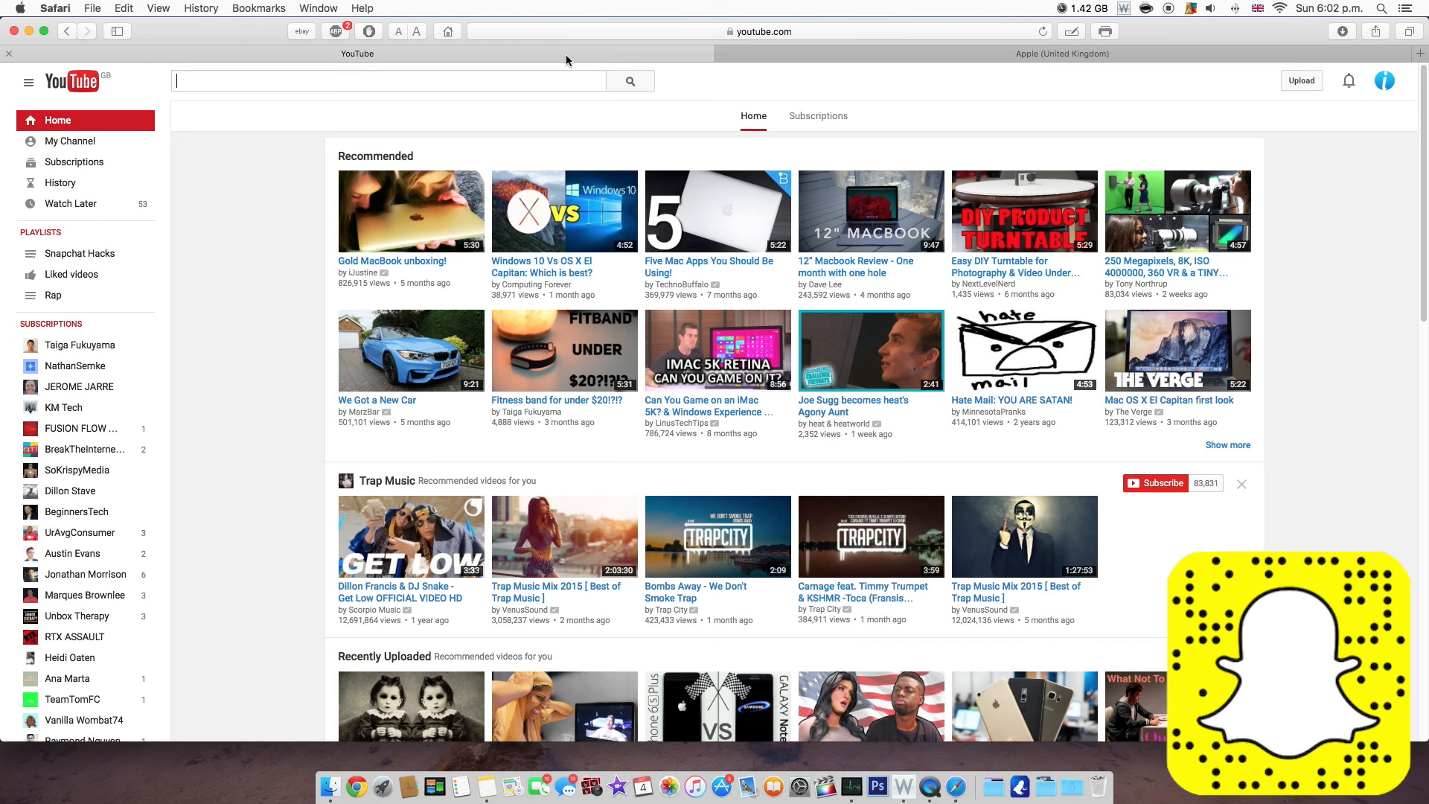
Bring the Safari window with the YouTube and Apple (UK) tabs forward.
left_click(387, 80)
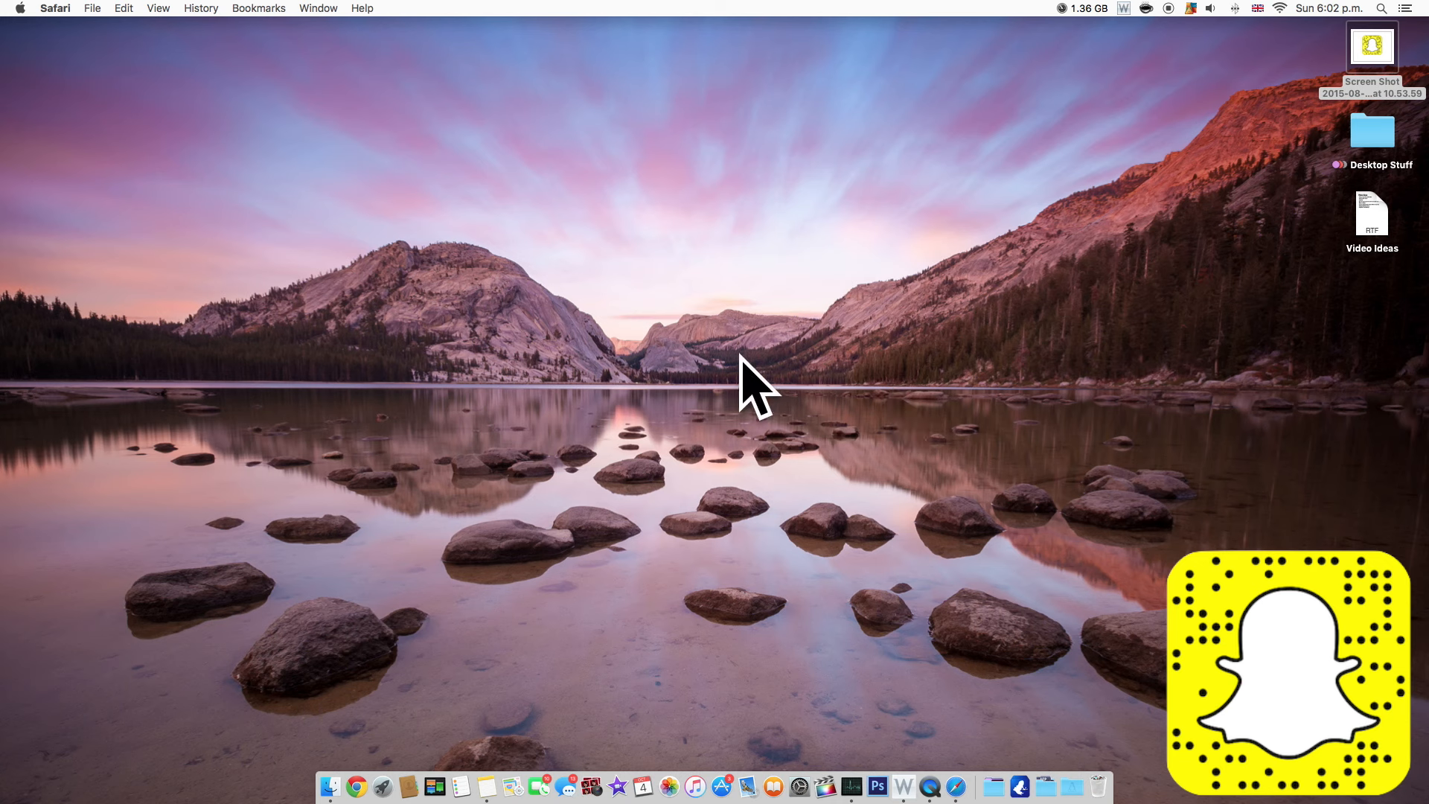
mouse_move(729, 516)
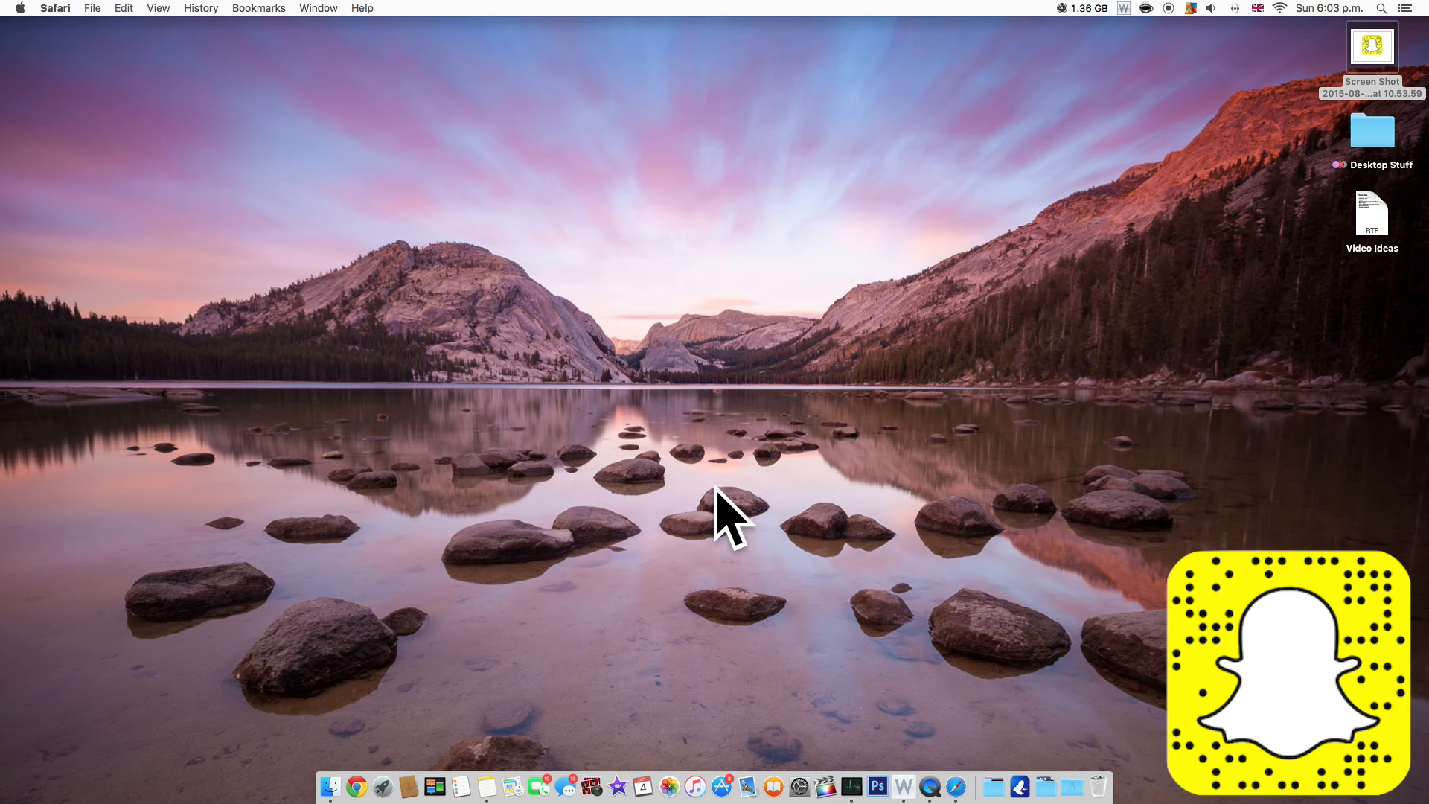
mouse_move(704, 428)
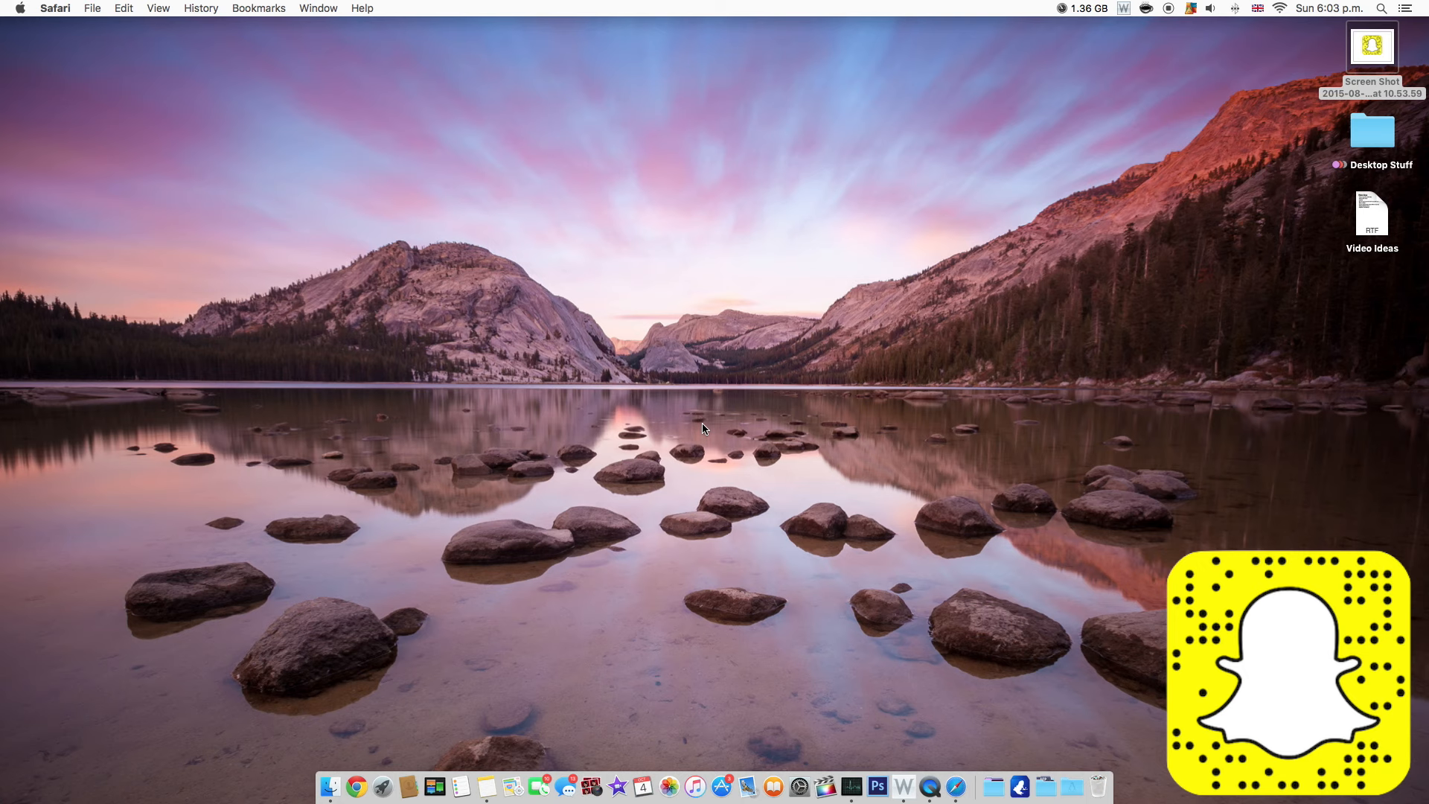
mouse_move(488, 786)
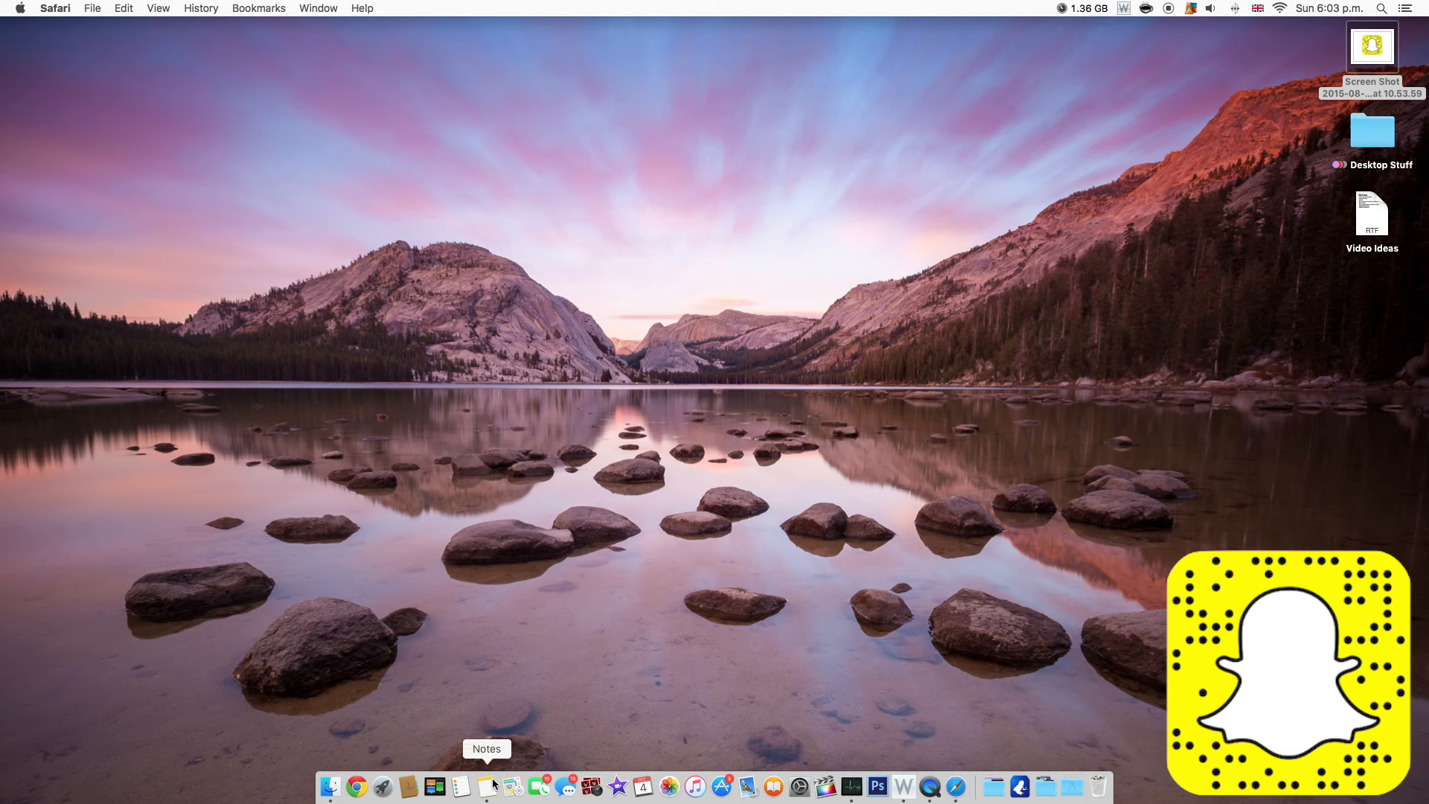
Tile Safari's Google page beside Calendar, widen the Google side, and search 'ik'.
left_click(485, 786)
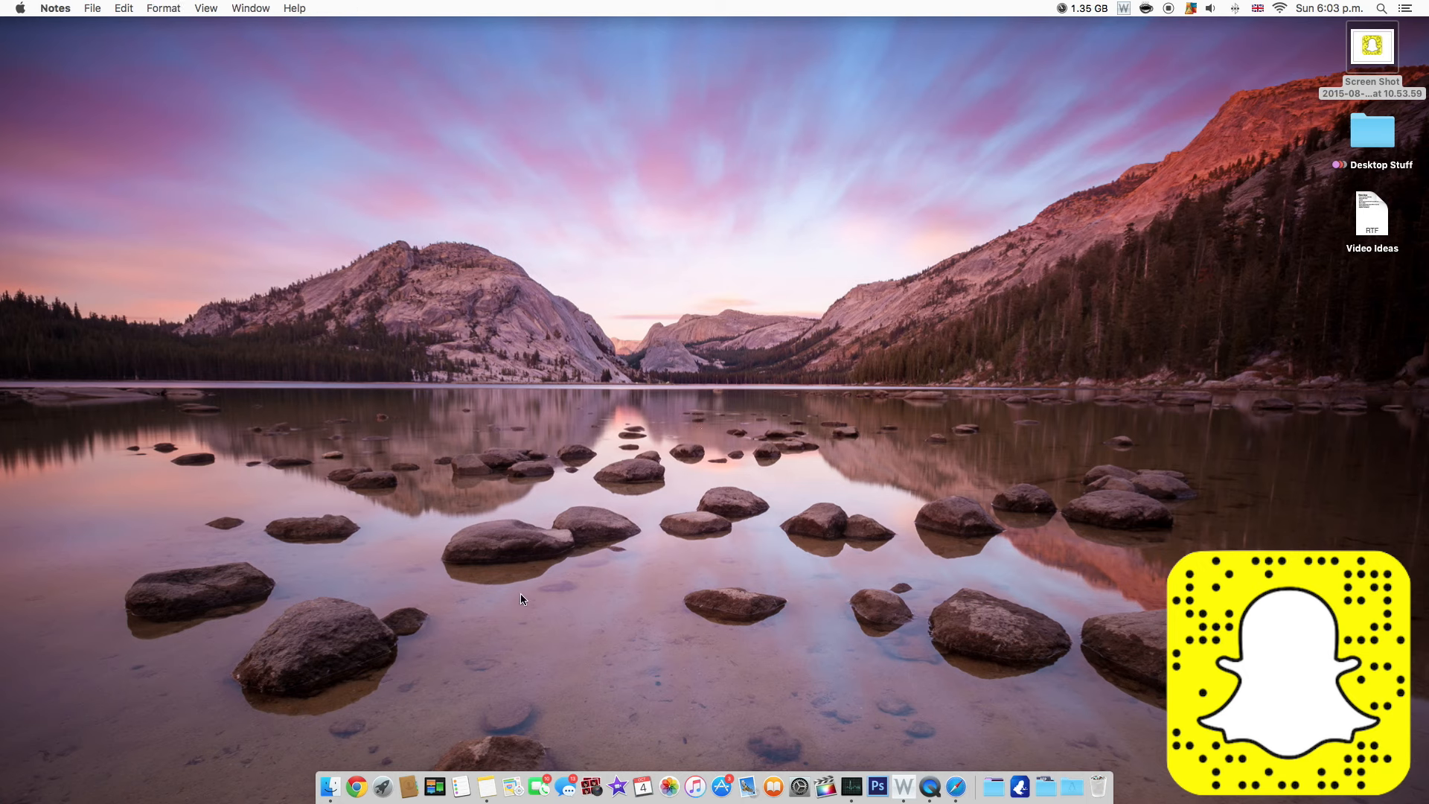
left_click(356, 786)
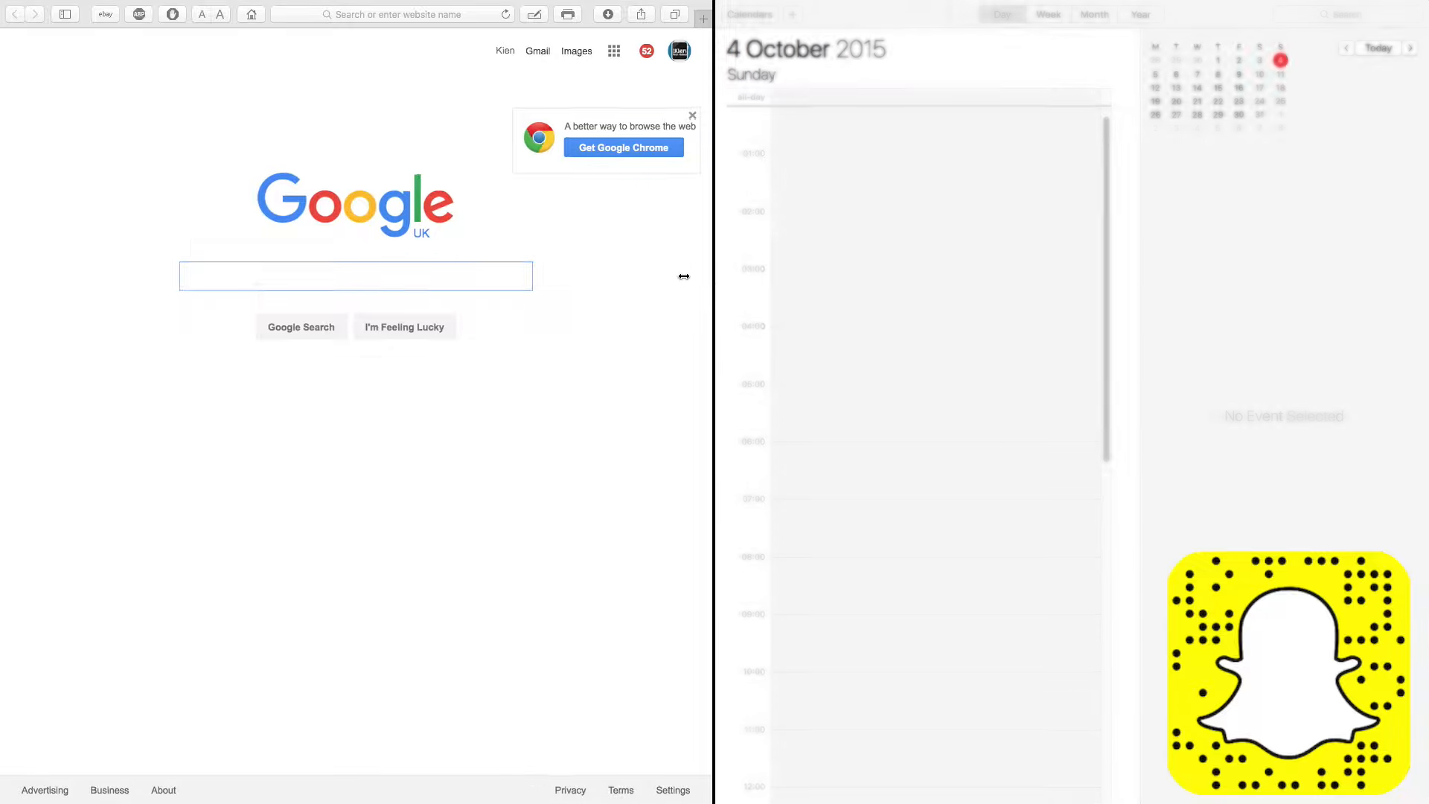
left_click_drag(685, 277, 373, 277)
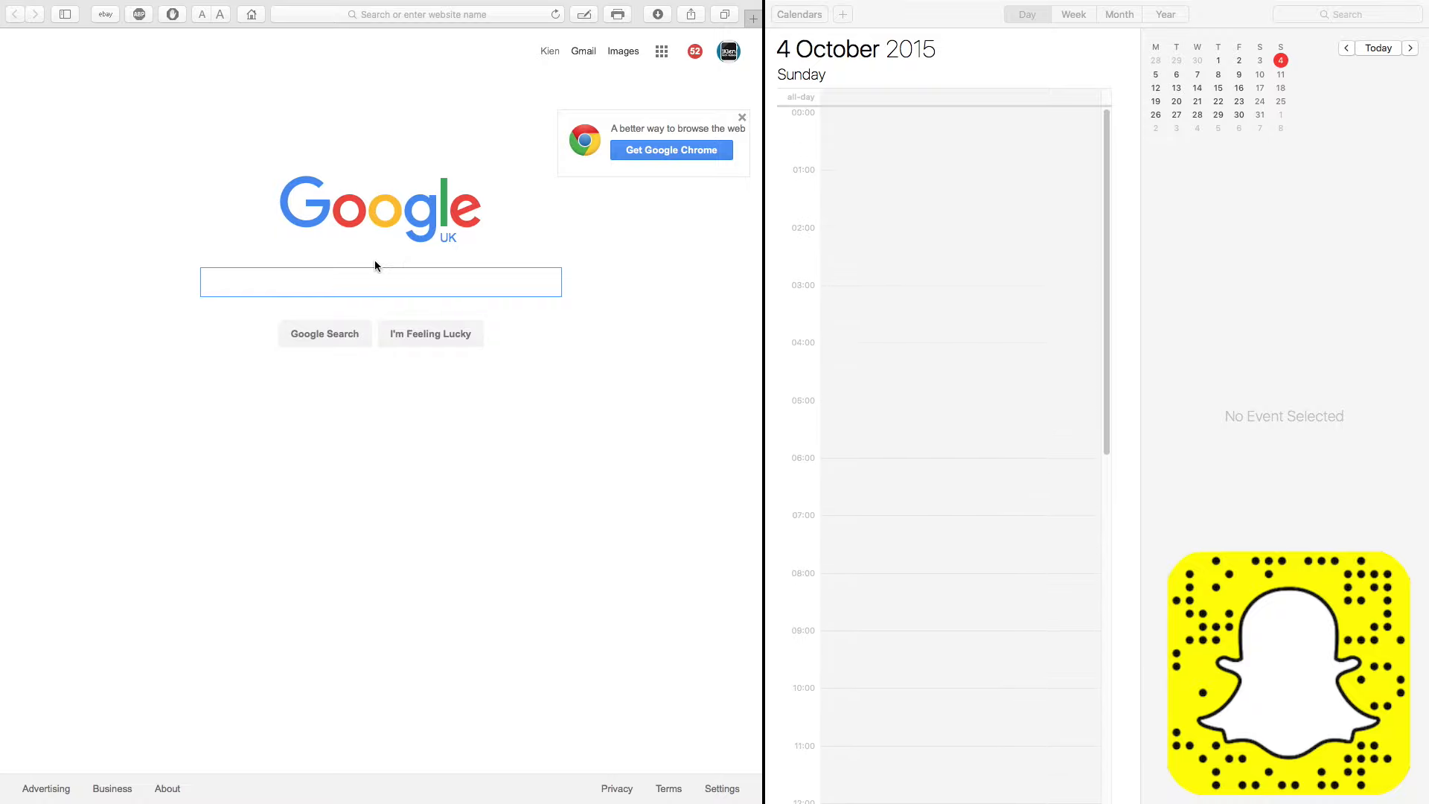
type("ik")
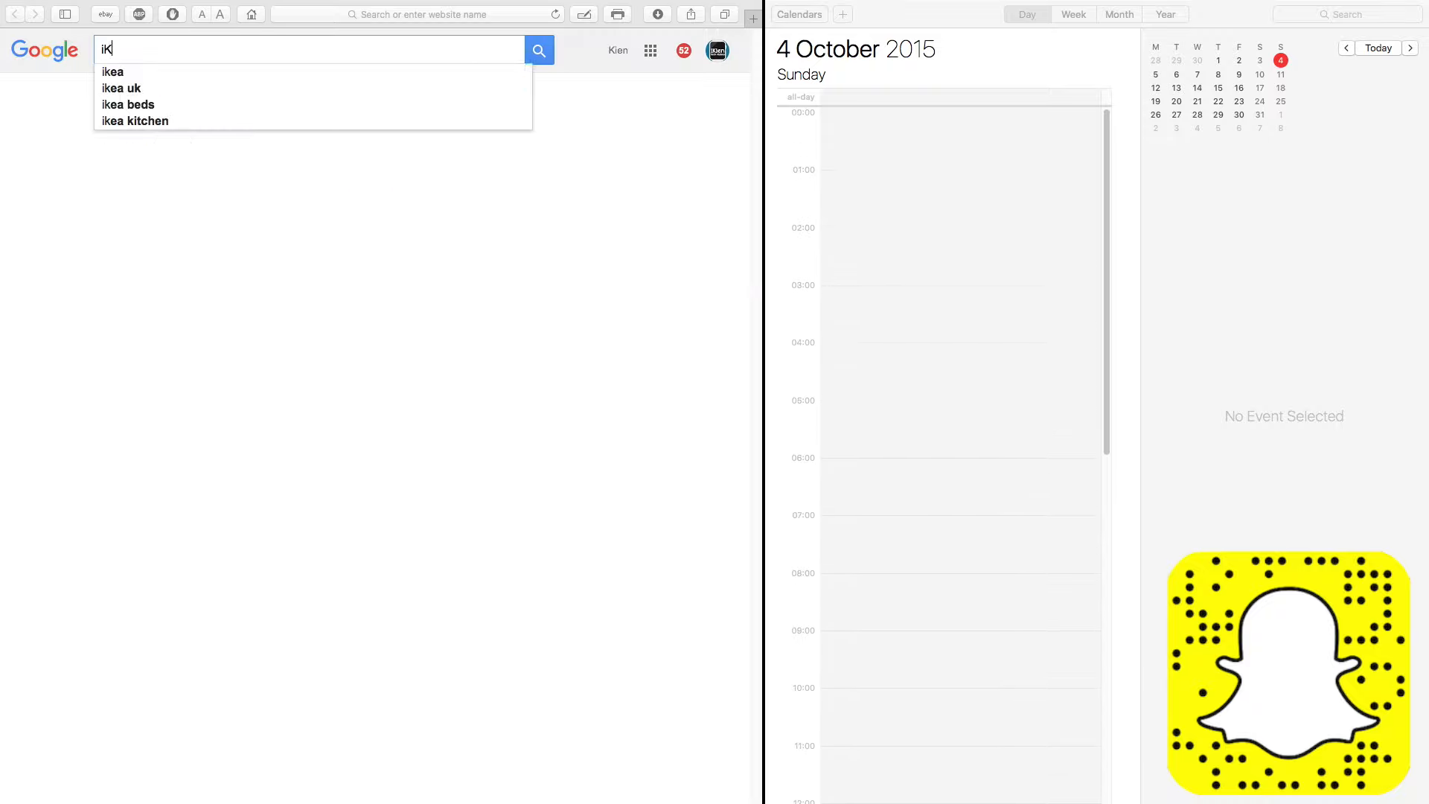